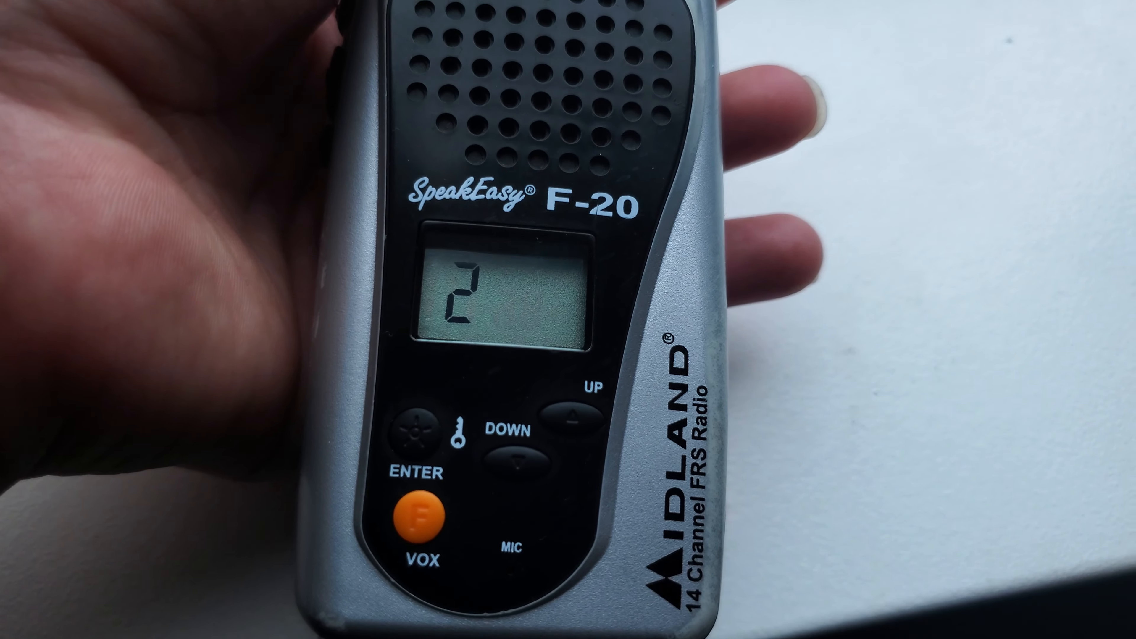
click(514, 457)
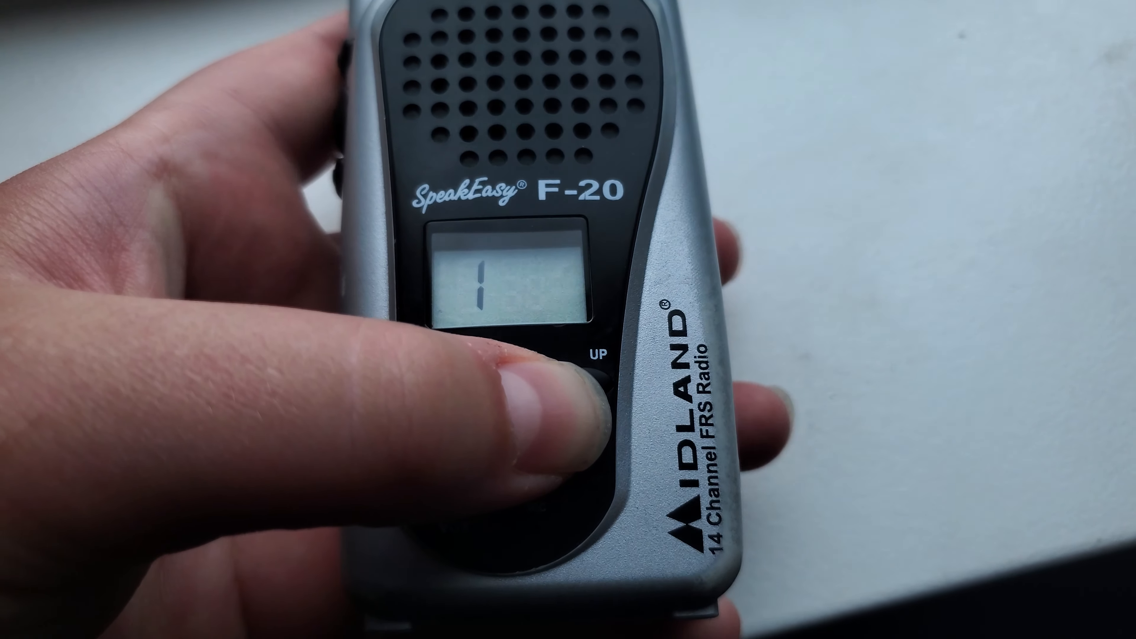